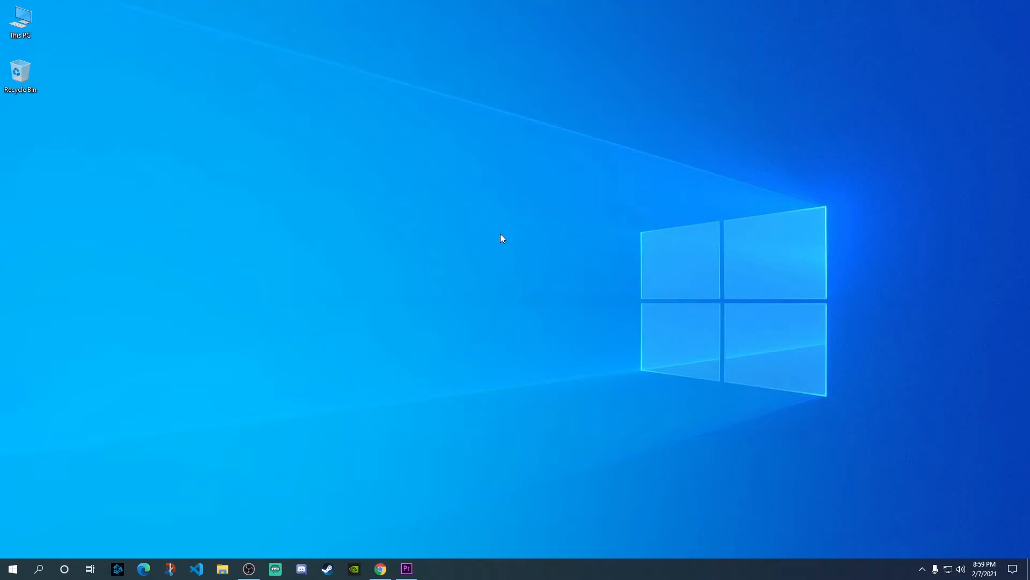
- Restore the Premiere Pro project window from the taskbar
{"action": "left_click", "coordinate": [406, 569]}
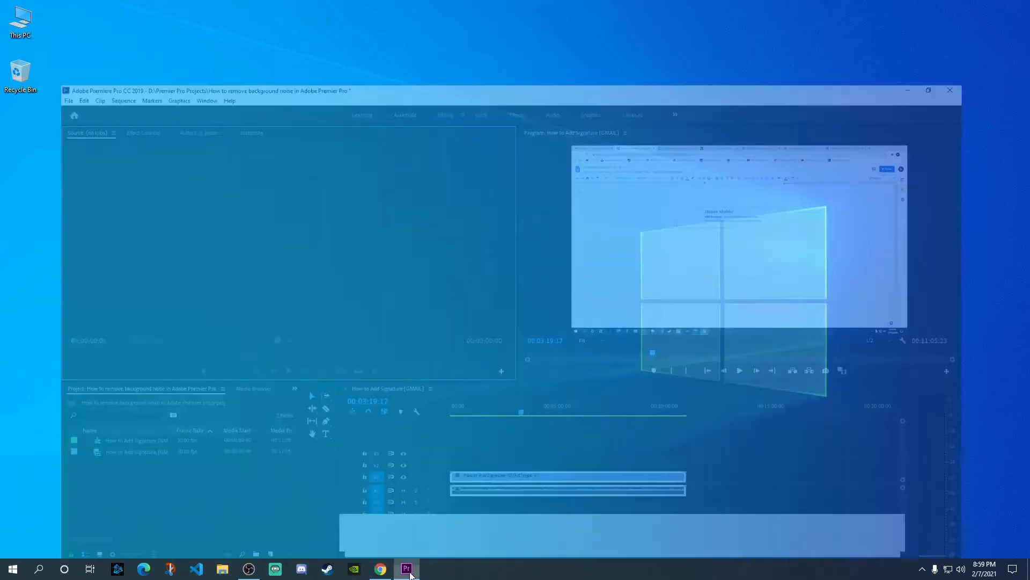
{"action": "left_click", "coordinate": [406, 568]}
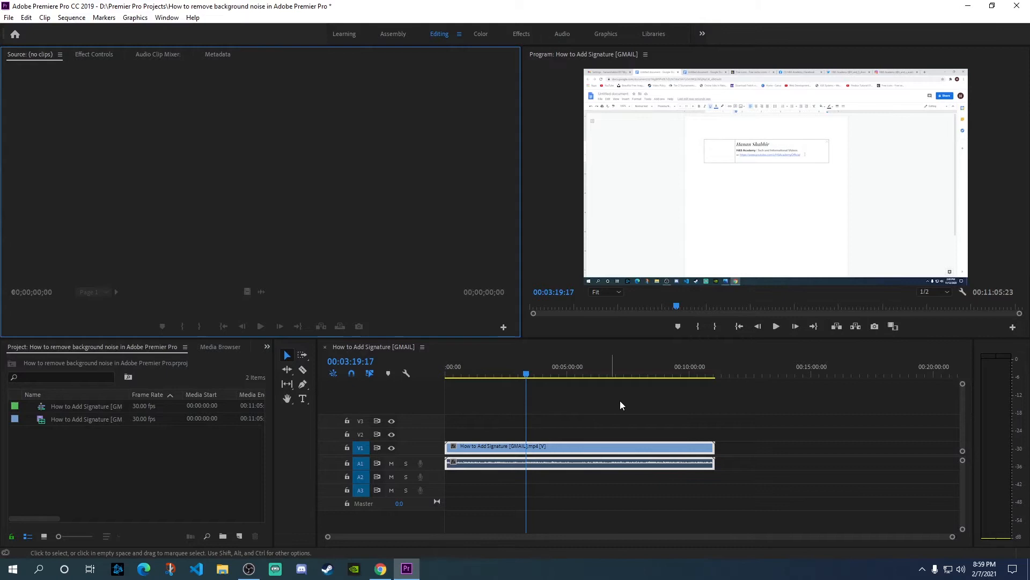
{"action": "mouse_move", "coordinate": [561, 441]}
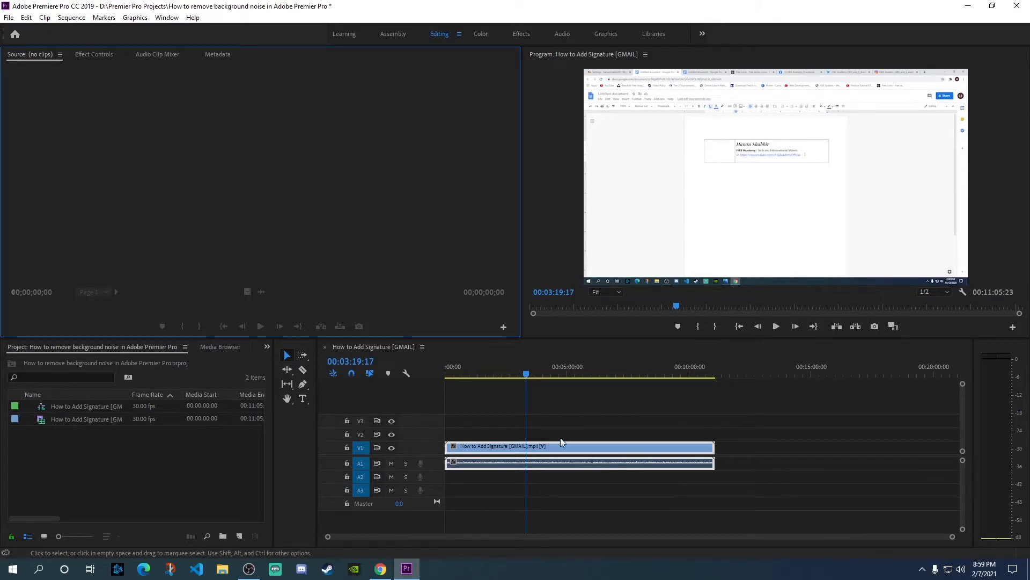
{"action": "mouse_move", "coordinate": [578, 426]}
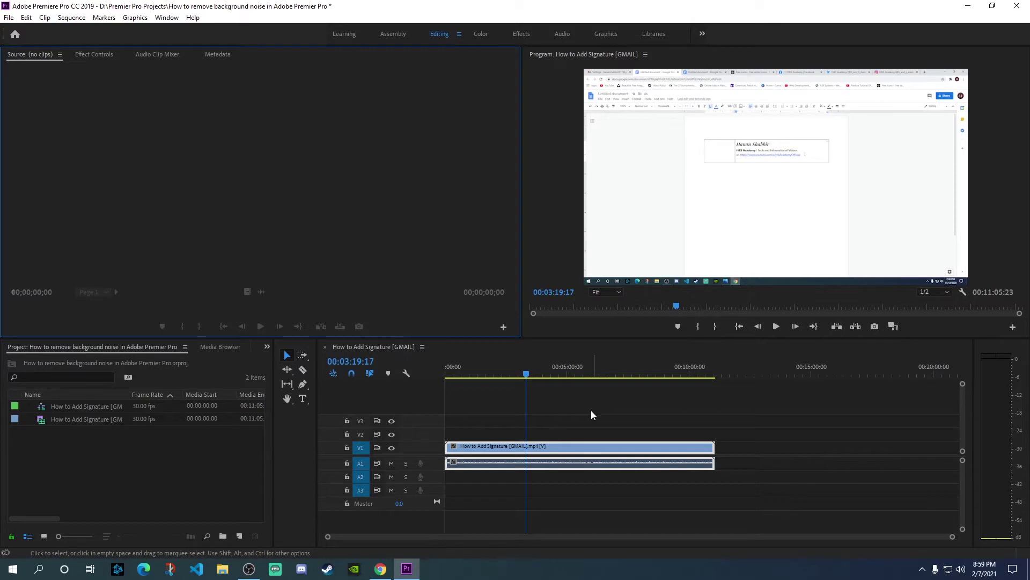
{"action": "mouse_move", "coordinate": [596, 452]}
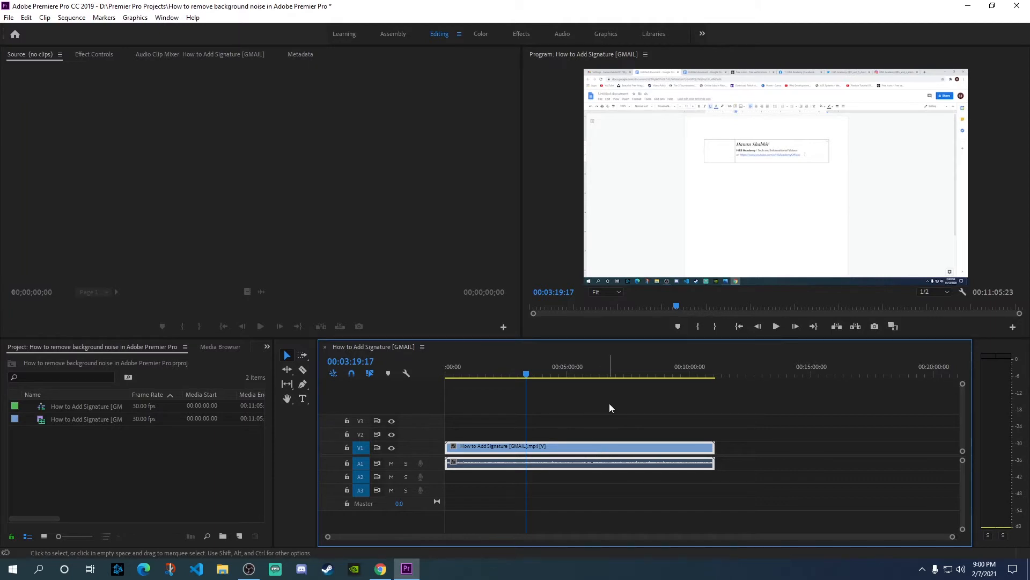
{"action": "mouse_move", "coordinate": [618, 455]}
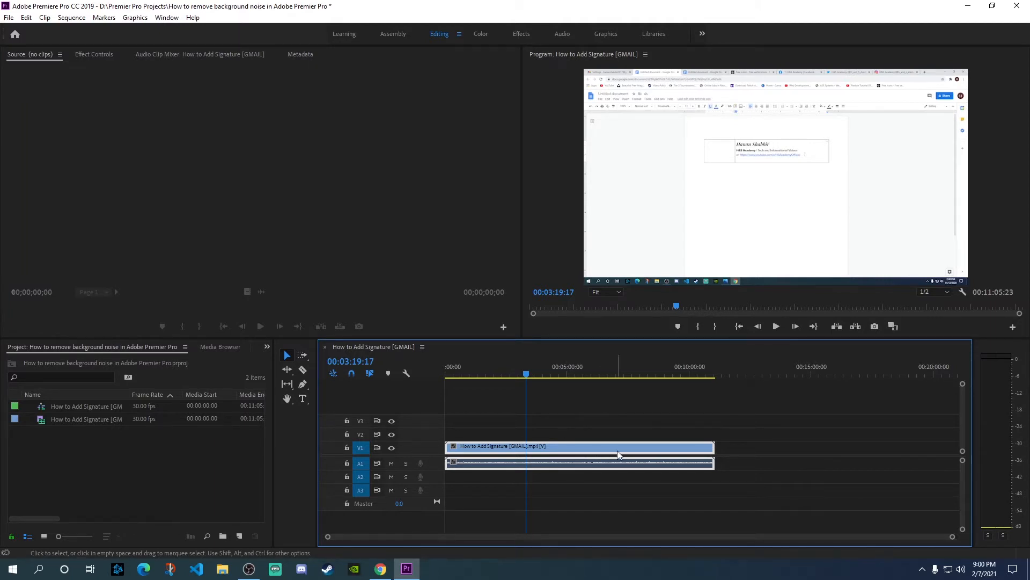
{"action": "mouse_move", "coordinate": [406, 437]}
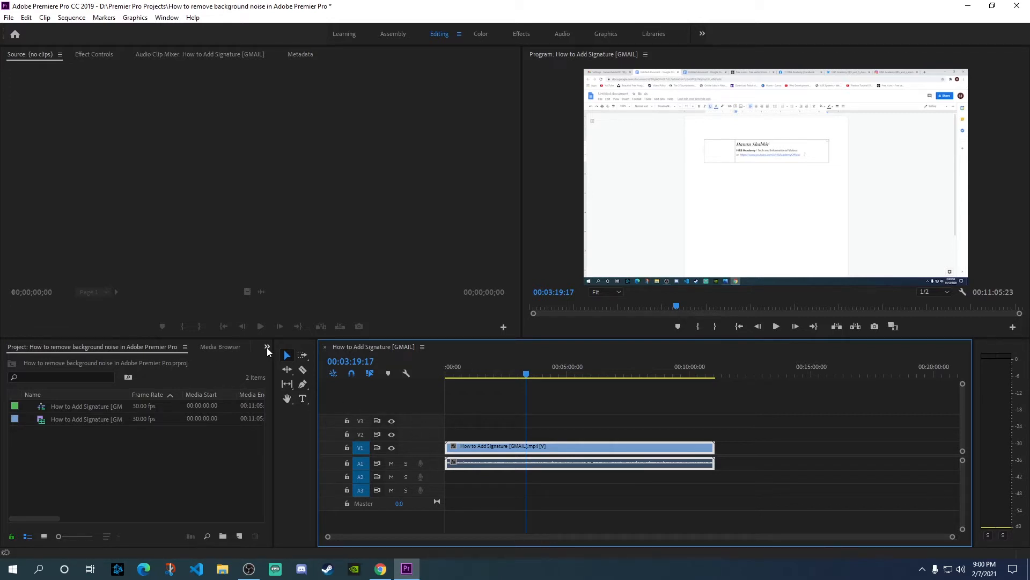
- Show the Effects panel and search 'den' to find the DeNoise audio effect
{"action": "left_click", "coordinate": [267, 346]}
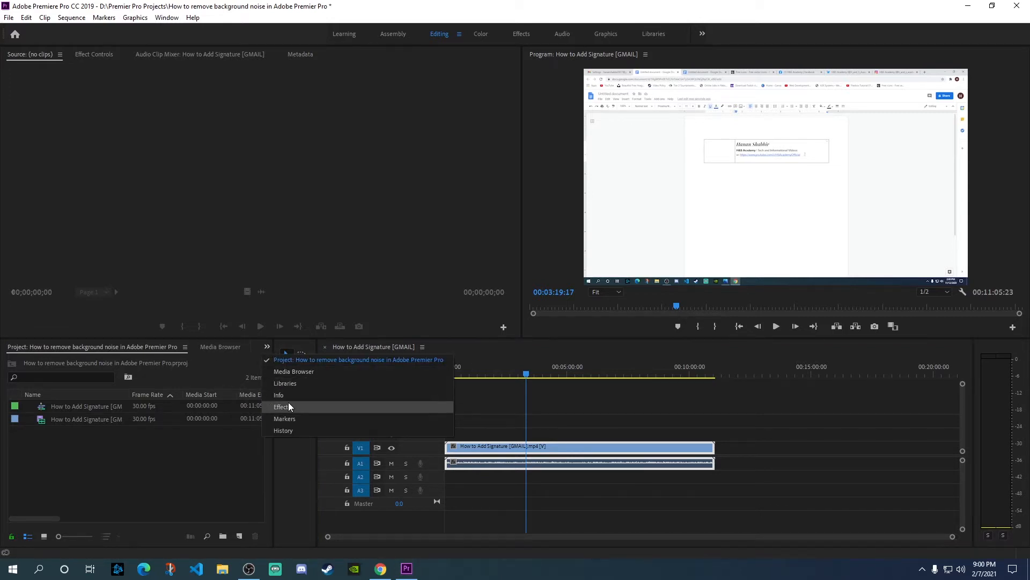
{"action": "left_click", "coordinate": [281, 406]}
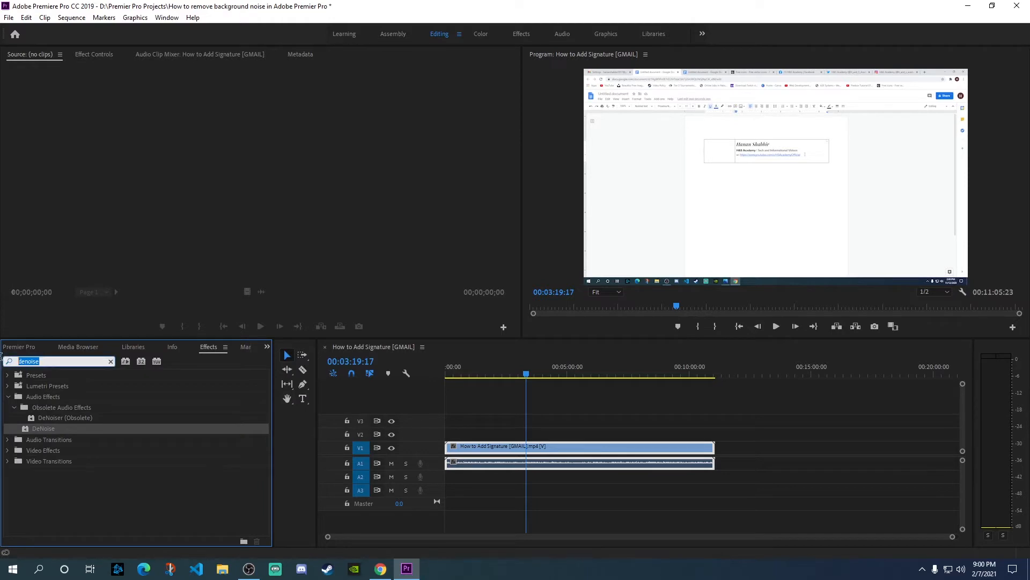
{"action": "type", "text": "den"}
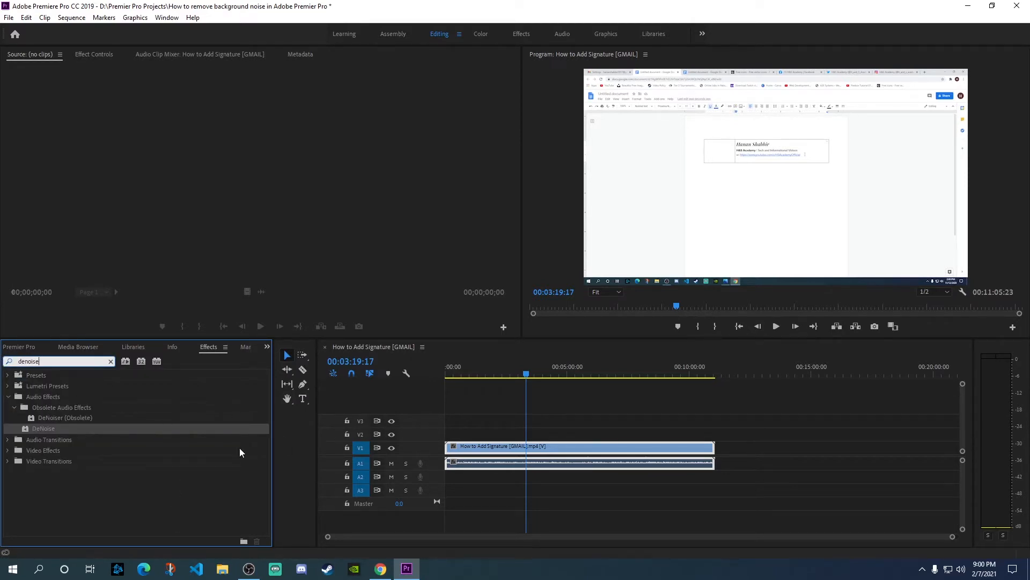
{"action": "mouse_move", "coordinate": [29, 404]}
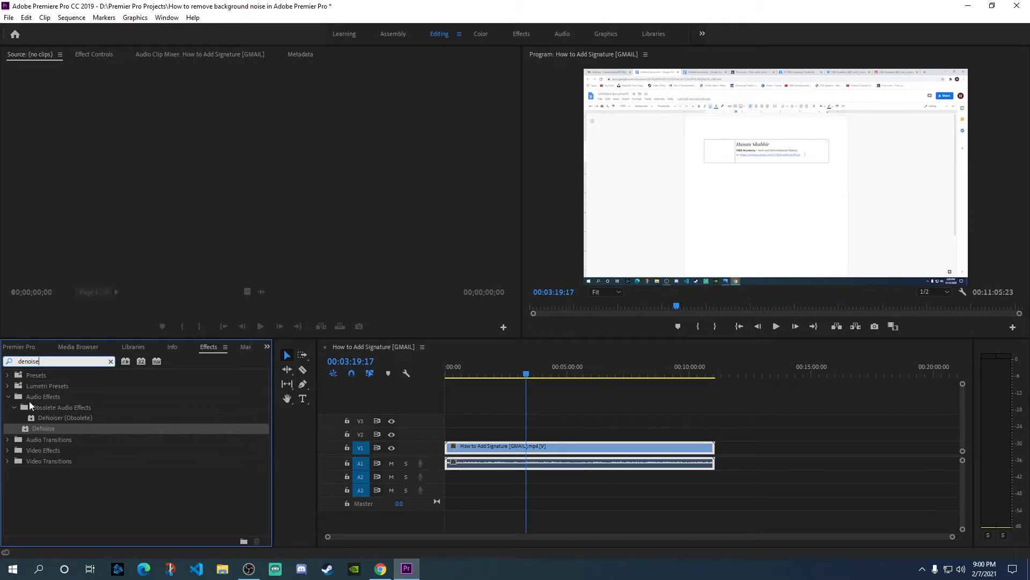
{"action": "mouse_move", "coordinate": [43, 428]}
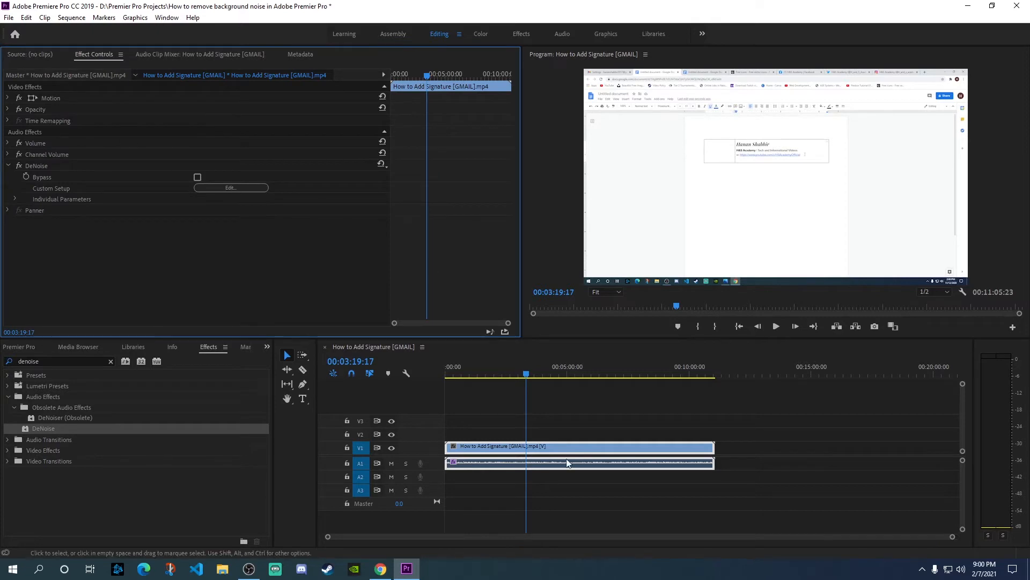
{"action": "mouse_move", "coordinate": [570, 452]}
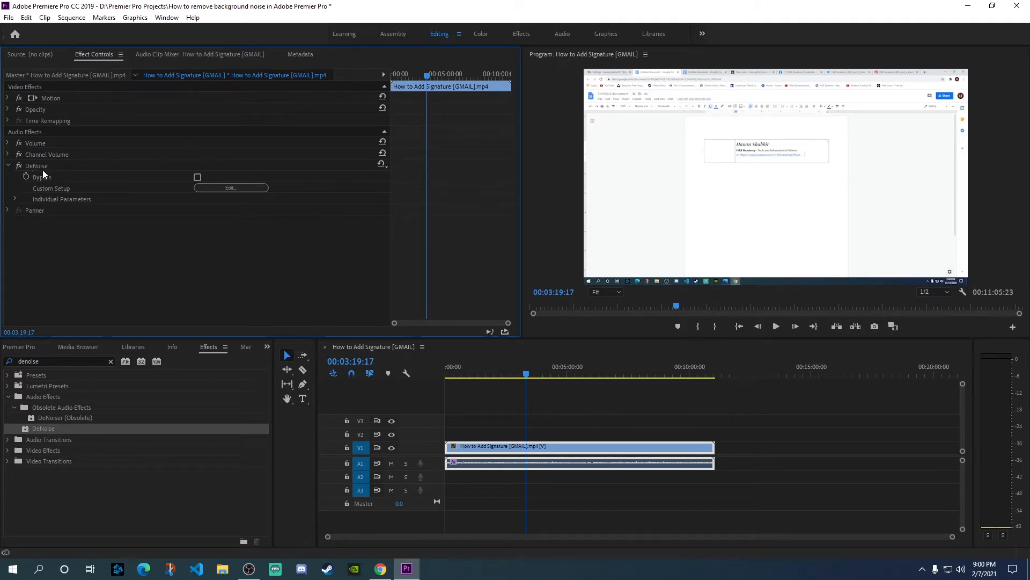
{"action": "mouse_move", "coordinate": [231, 189]}
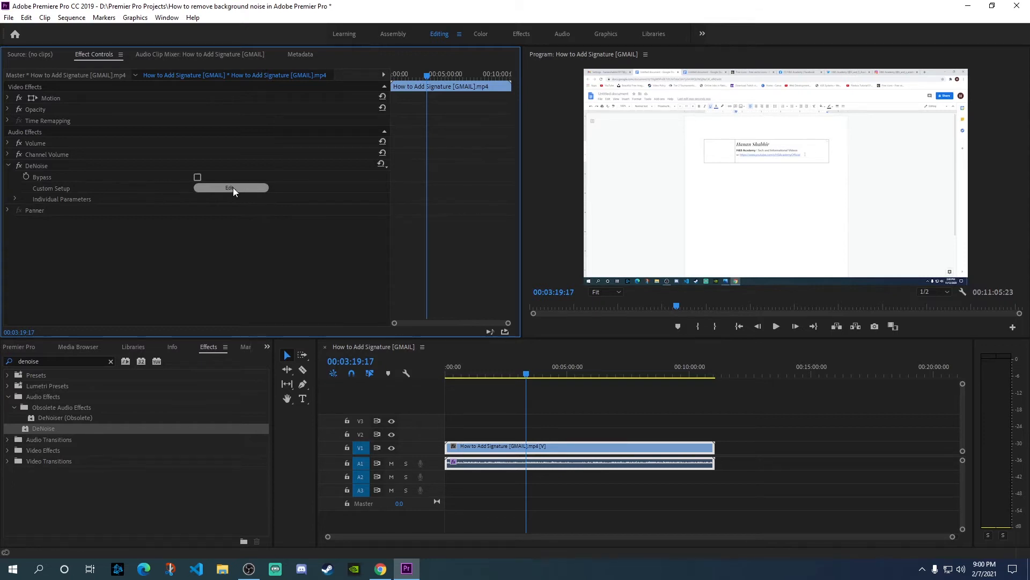
{"action": "mouse_move", "coordinate": [230, 189]}
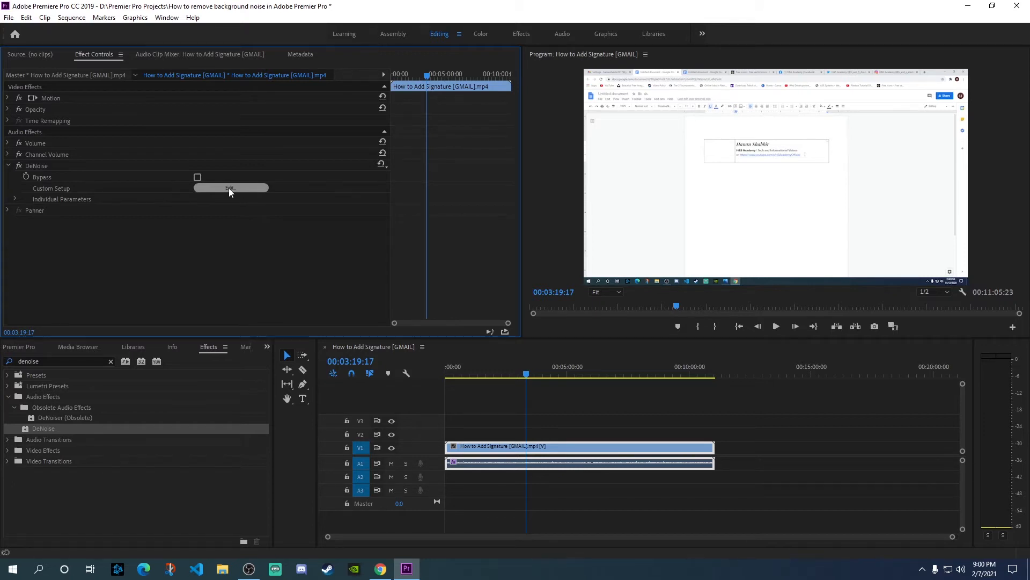
- Open the DeNoise Clip Fx Editor via Custom Setup Edit, amount at 40%
{"action": "left_click", "coordinate": [230, 187]}
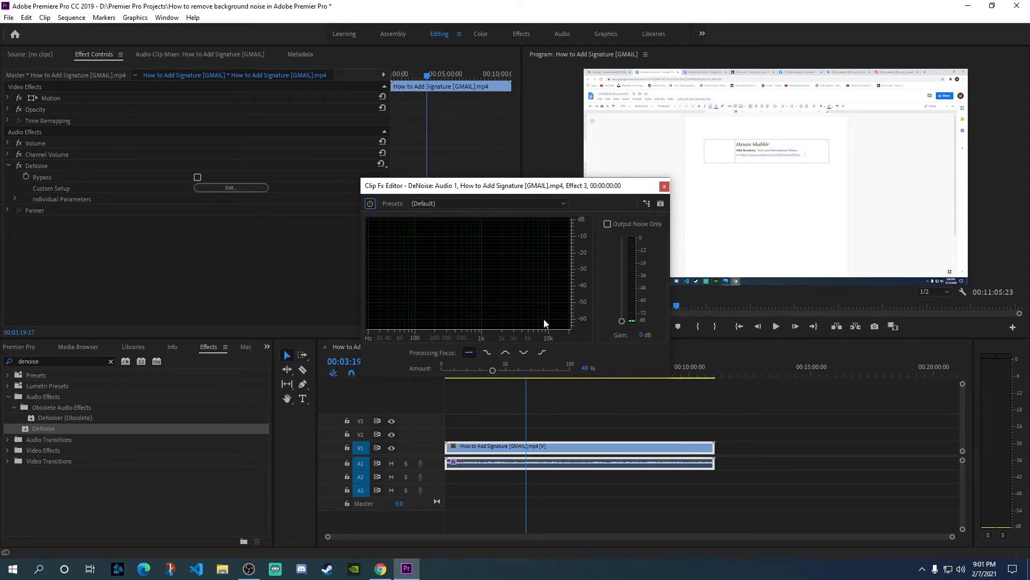
{"action": "mouse_move", "coordinate": [598, 346]}
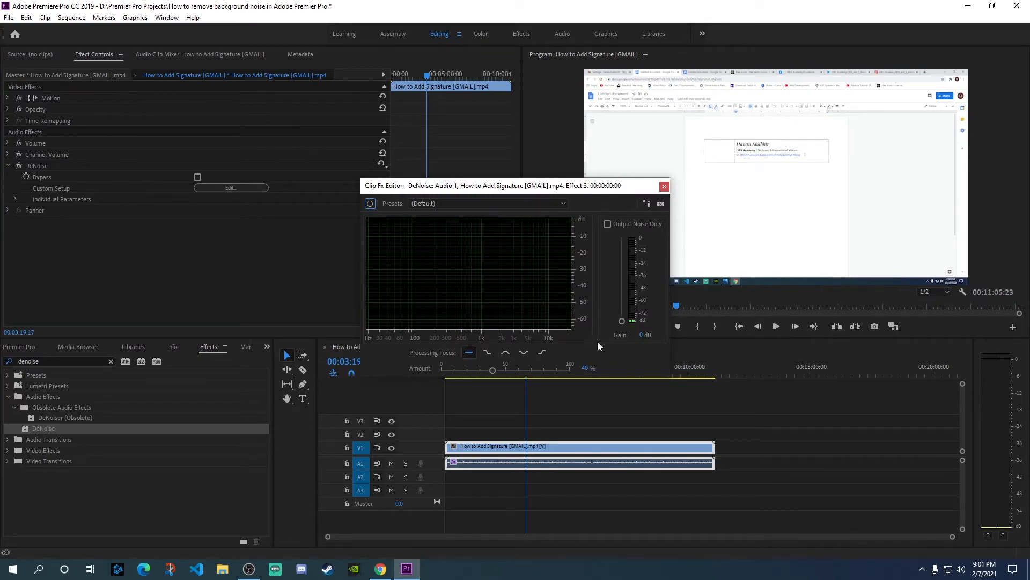
{"action": "mouse_move", "coordinate": [595, 347]}
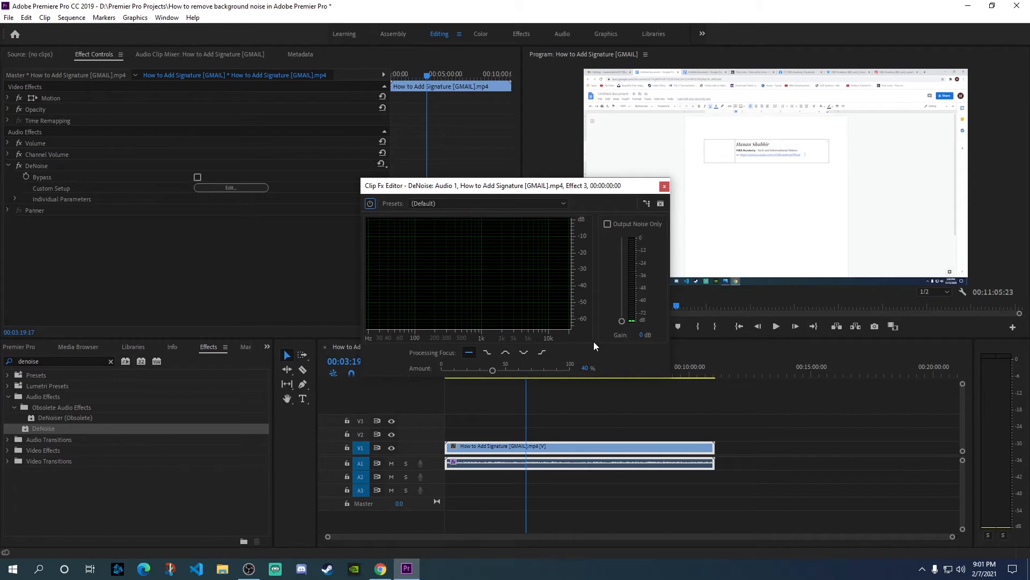
{"action": "mouse_move", "coordinate": [511, 394]}
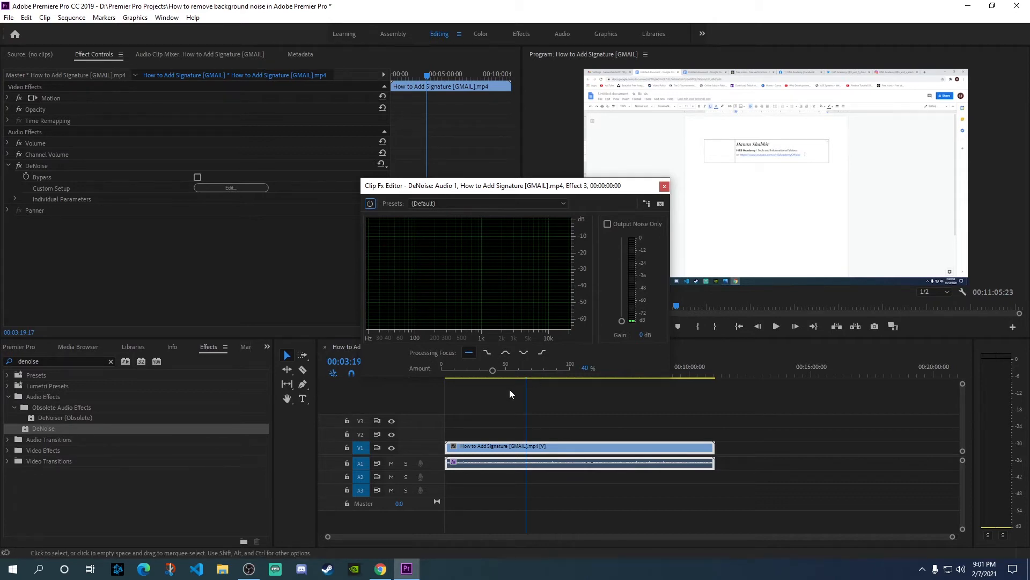
{"action": "mouse_move", "coordinate": [567, 373]}
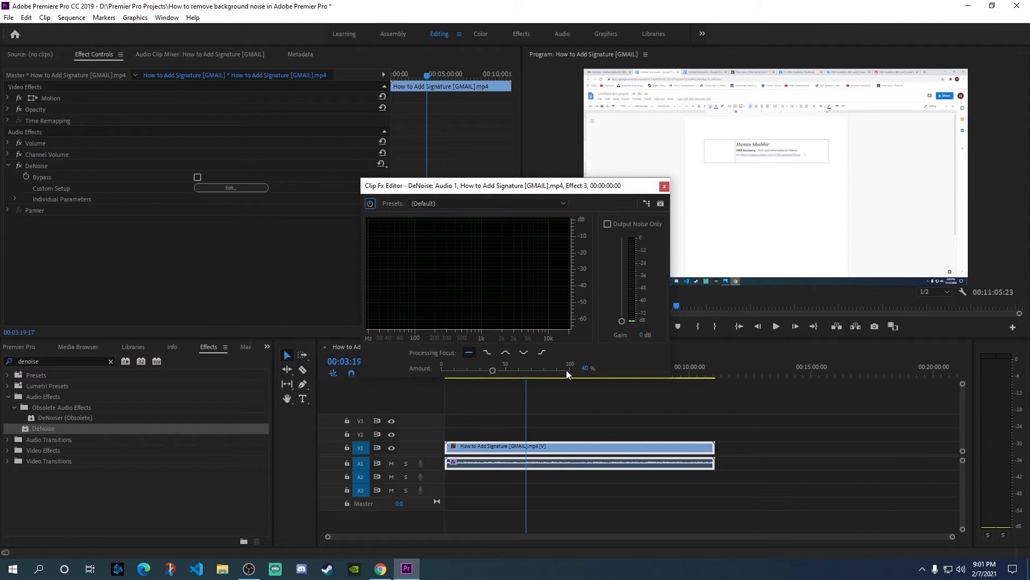
{"action": "mouse_move", "coordinate": [462, 375]}
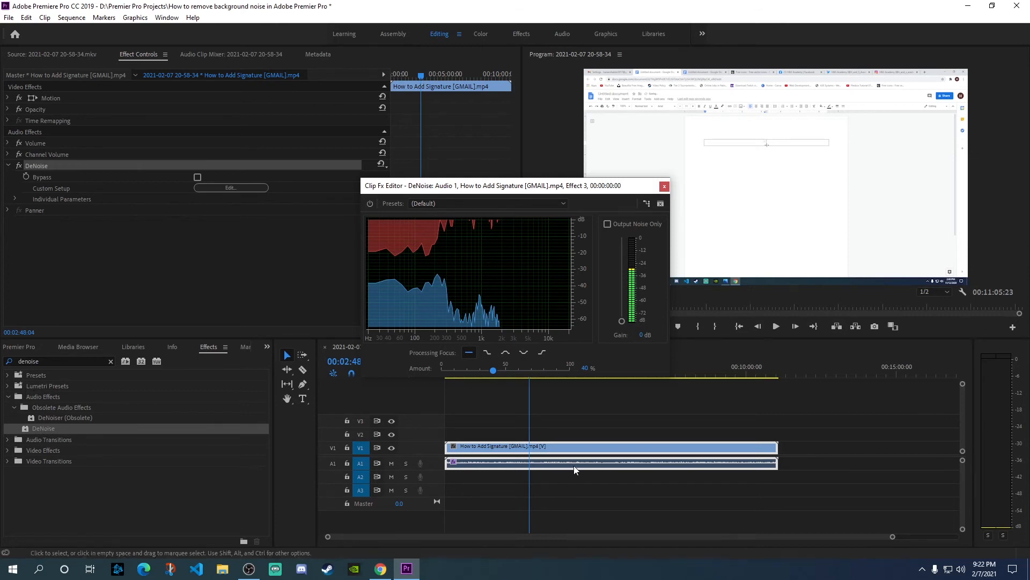
{"action": "mouse_move", "coordinate": [625, 465]}
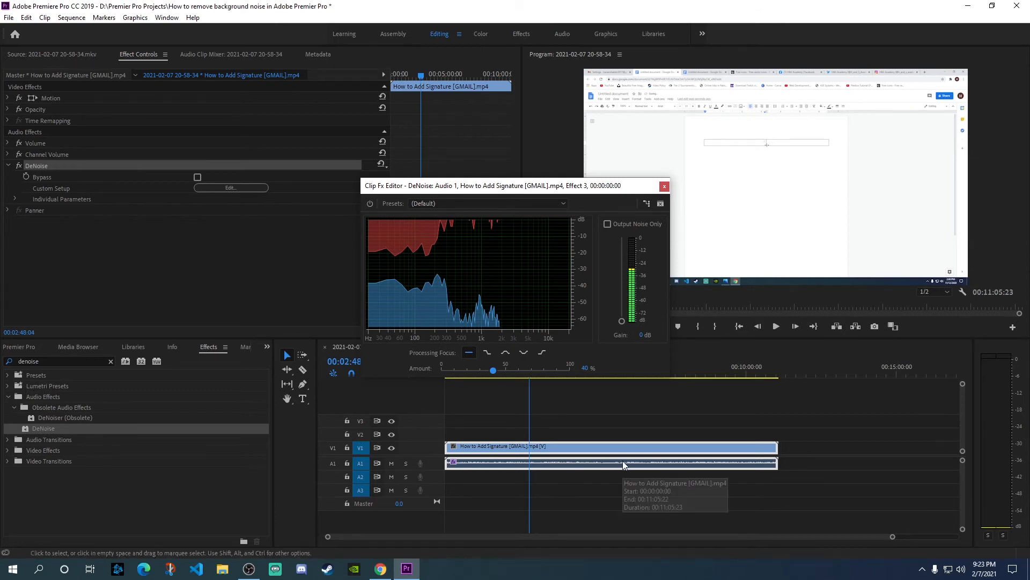
{"action": "mouse_move", "coordinate": [624, 467]}
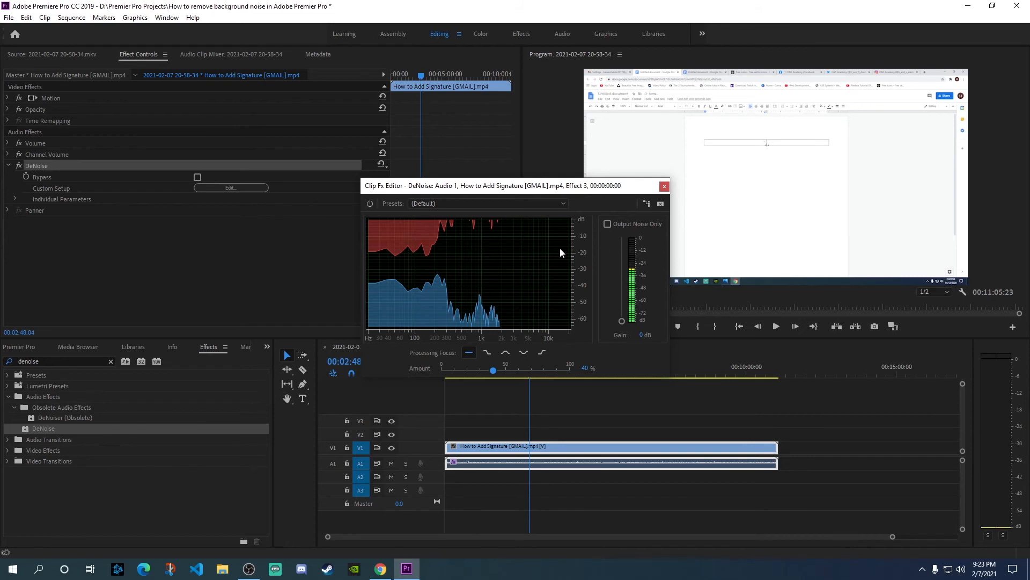
{"action": "mouse_move", "coordinate": [21, 418]}
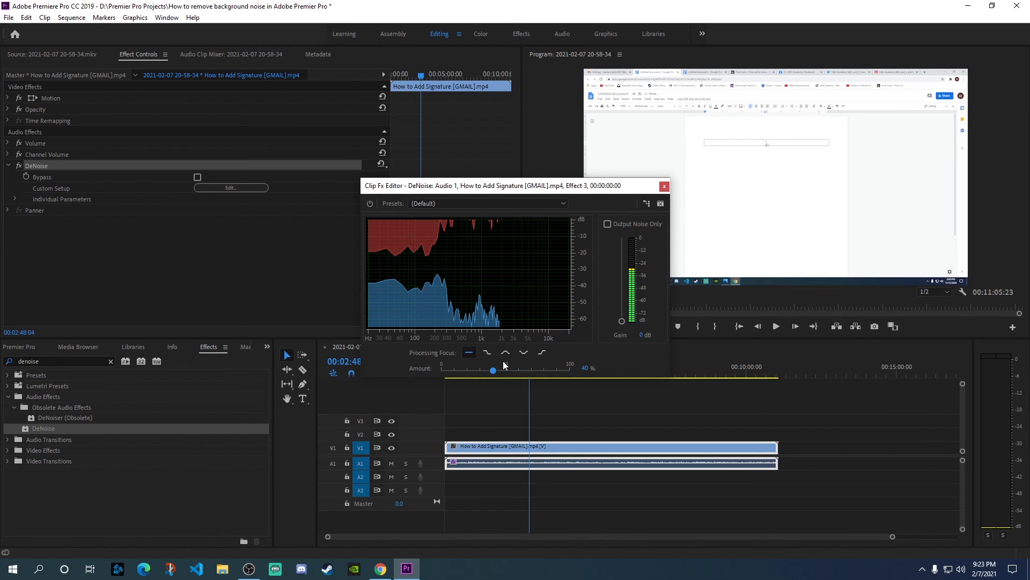
{"action": "mouse_move", "coordinate": [541, 370]}
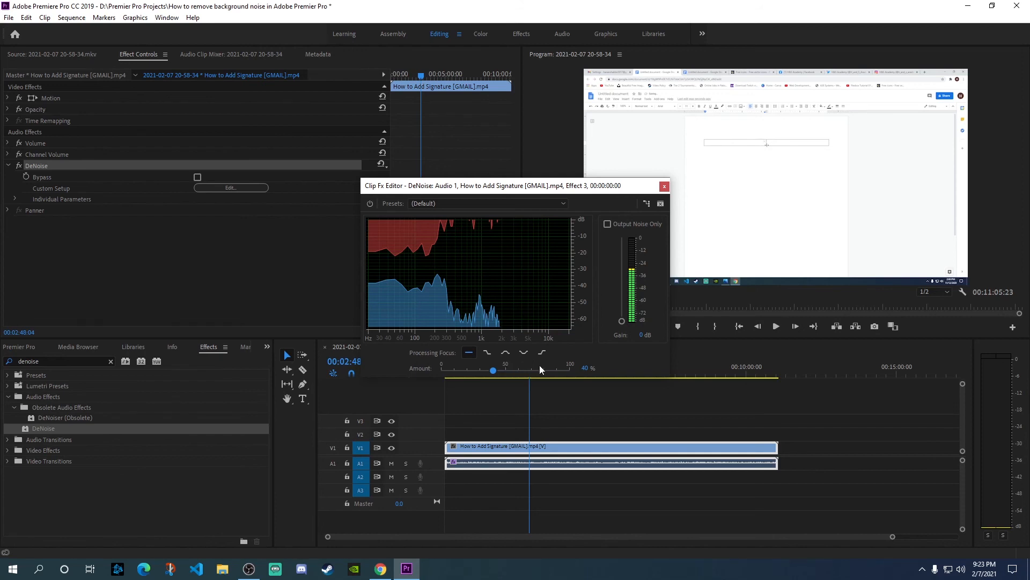